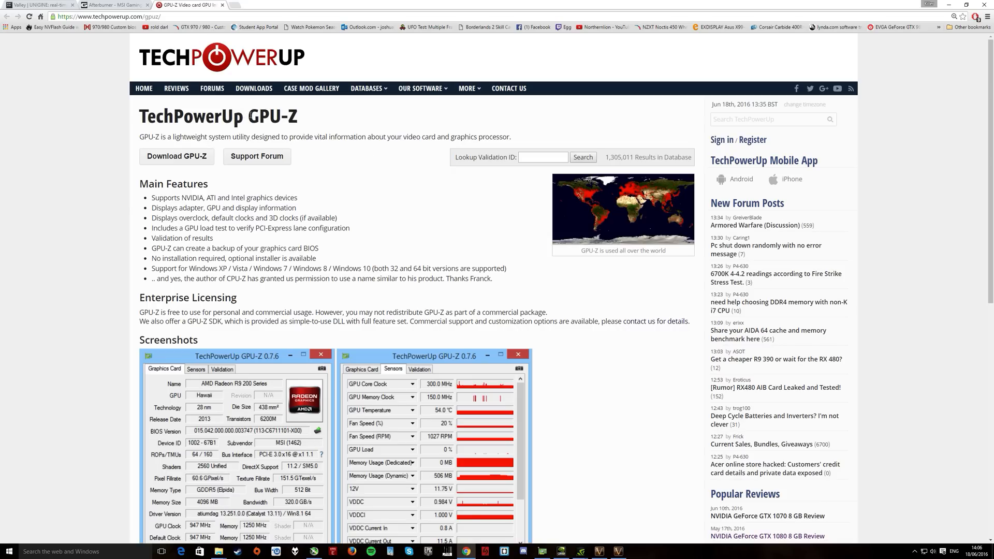
mouse_move(272, 58)
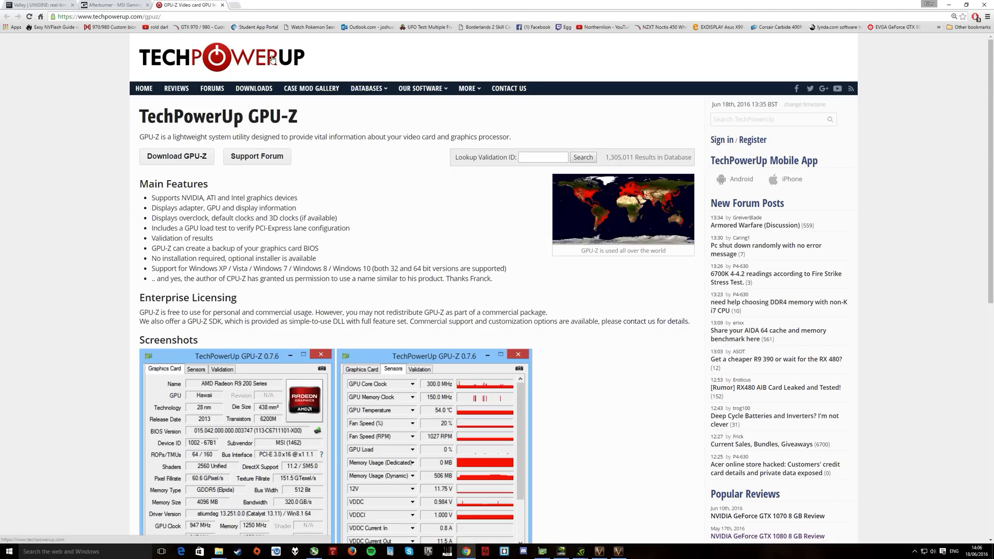
Switch from the GPU-Z page to the MSI Afterburner page and show its Features section.
left_click(117, 5)
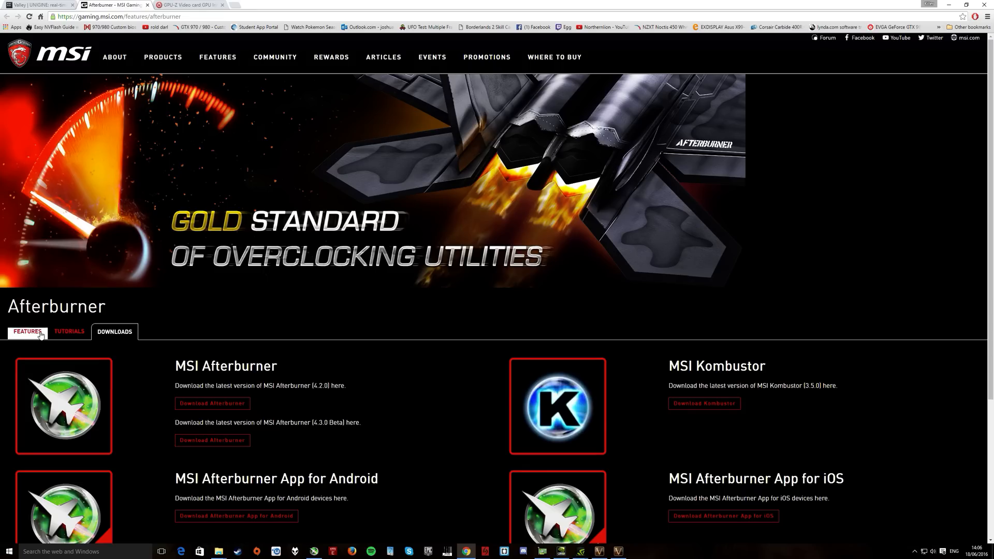
left_click(27, 331)
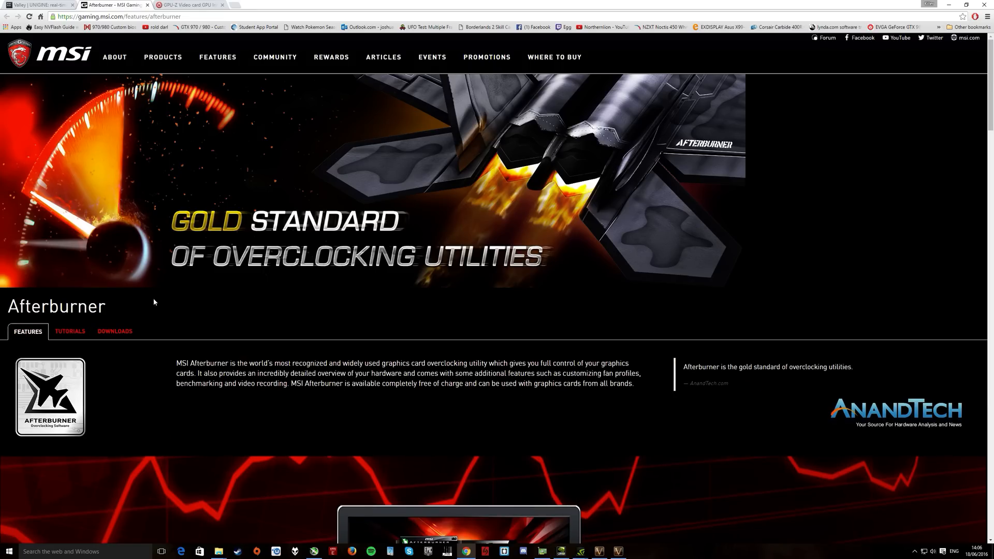
left_click(115, 331)
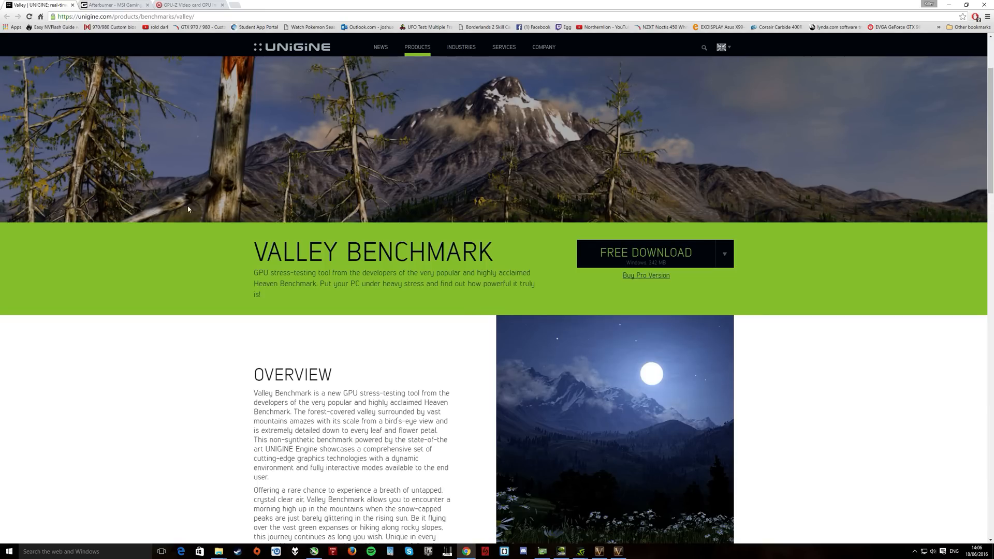
mouse_move(550, 268)
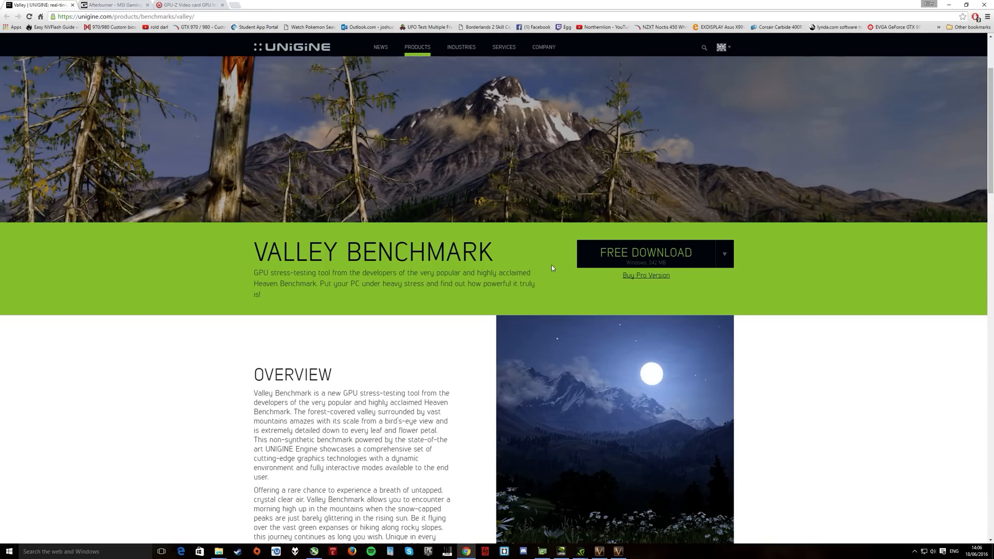
Scroll down the Valley Benchmark page through overview, features, requirements and editions table.
scroll("down", 3)
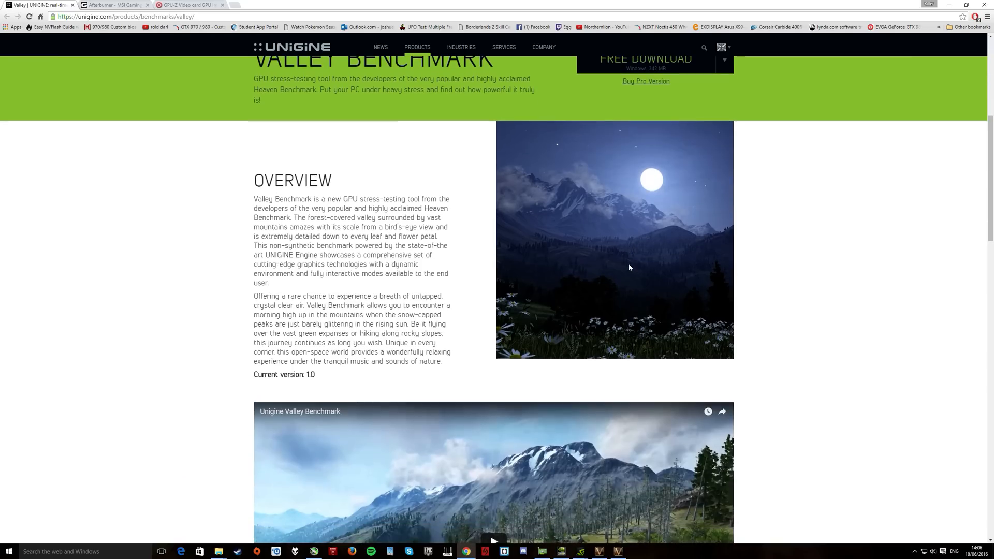
scroll("down", 3)
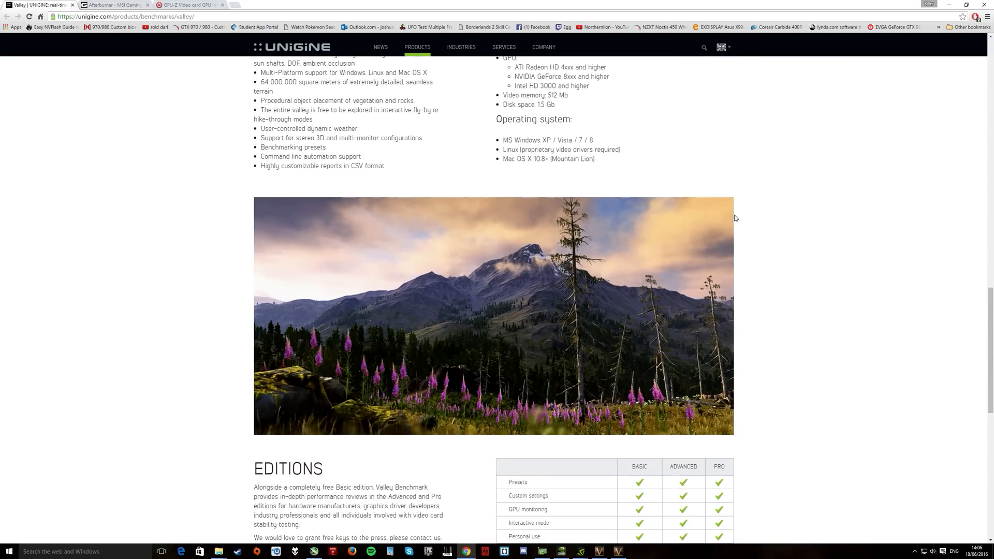
scroll("down", 3)
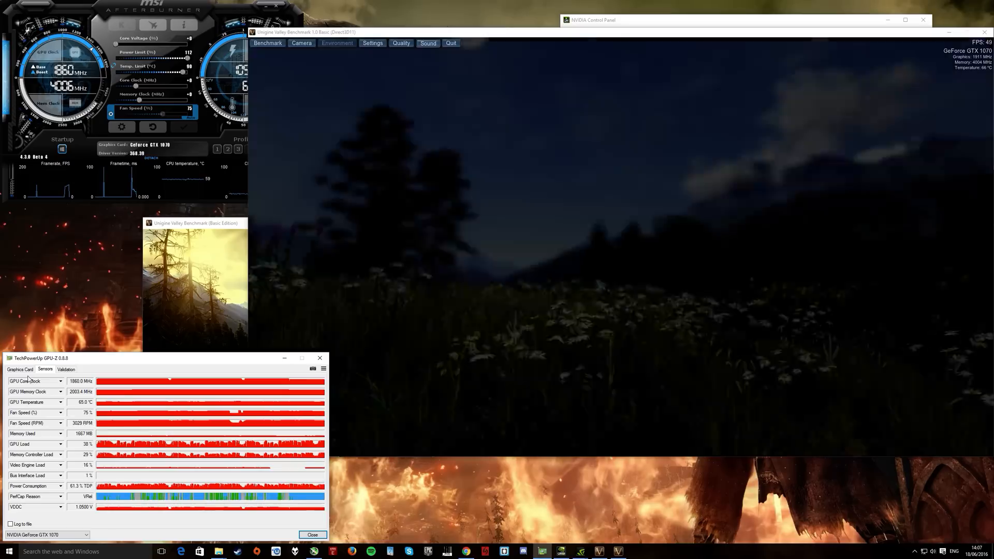
Show the GTX 1070's Graphics Card specifications in GPU-Z instead of the Sensors readings.
left_click(19, 369)
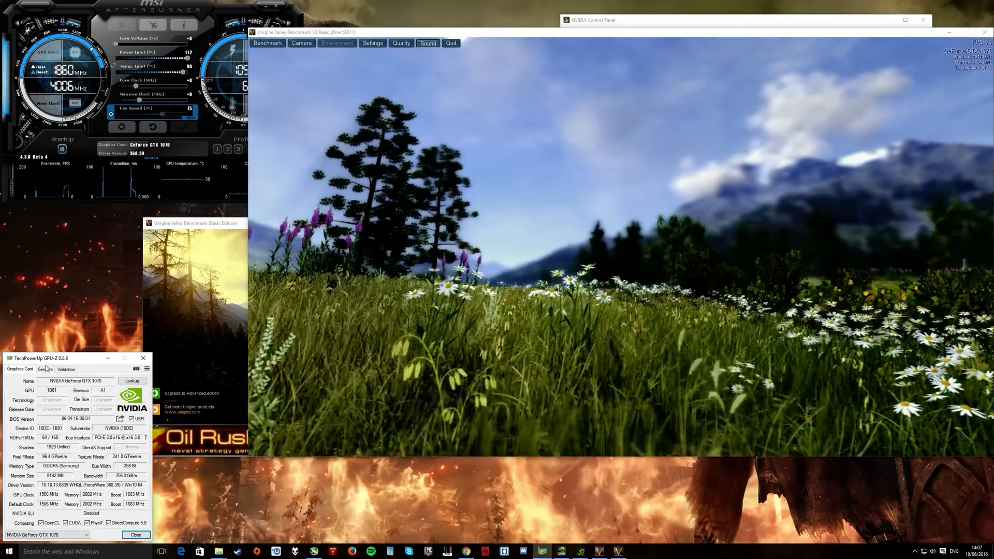
left_click(44, 368)
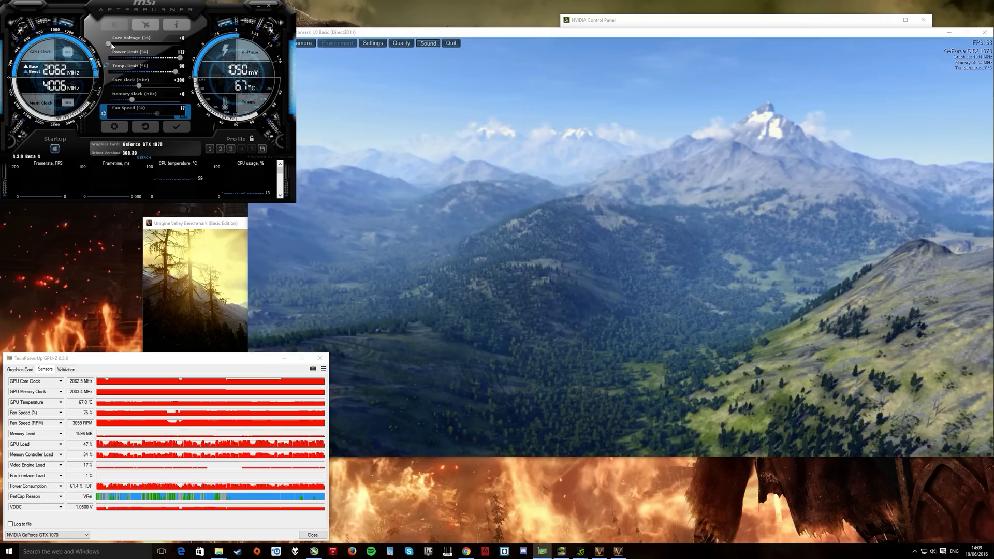
Raise the Memory Clock offset slider for a higher memory overclock.
left_click_drag(108, 44, 180, 44)
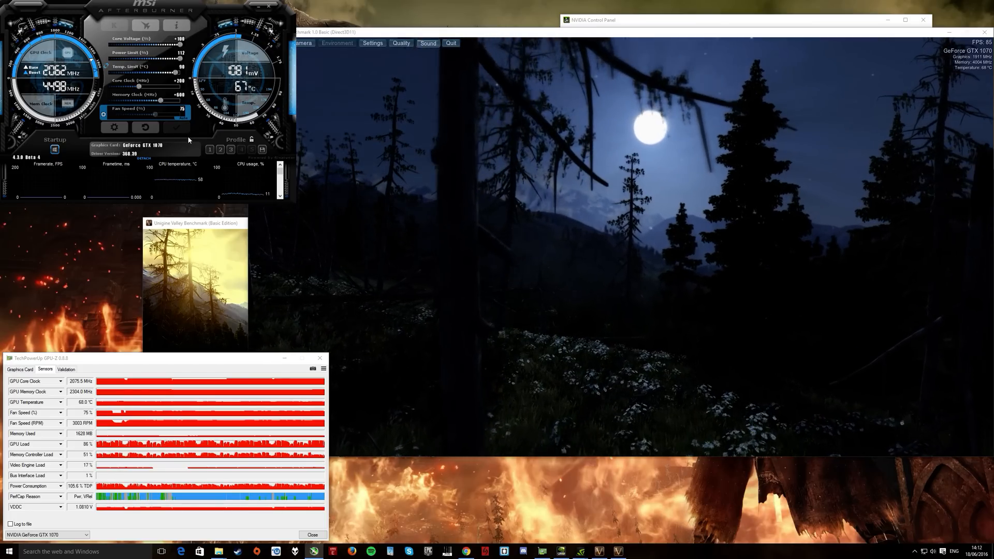
mouse_move(197, 171)
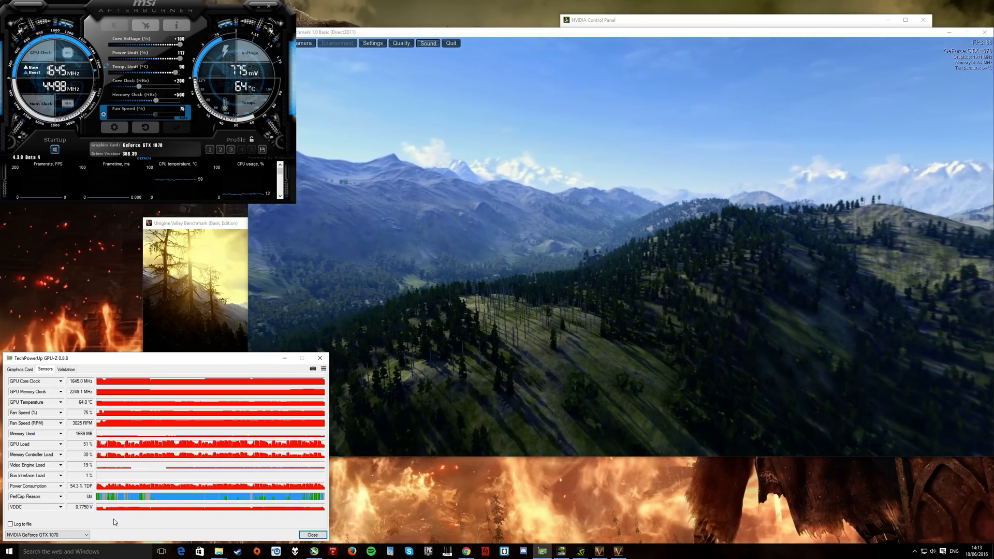
mouse_move(60, 496)
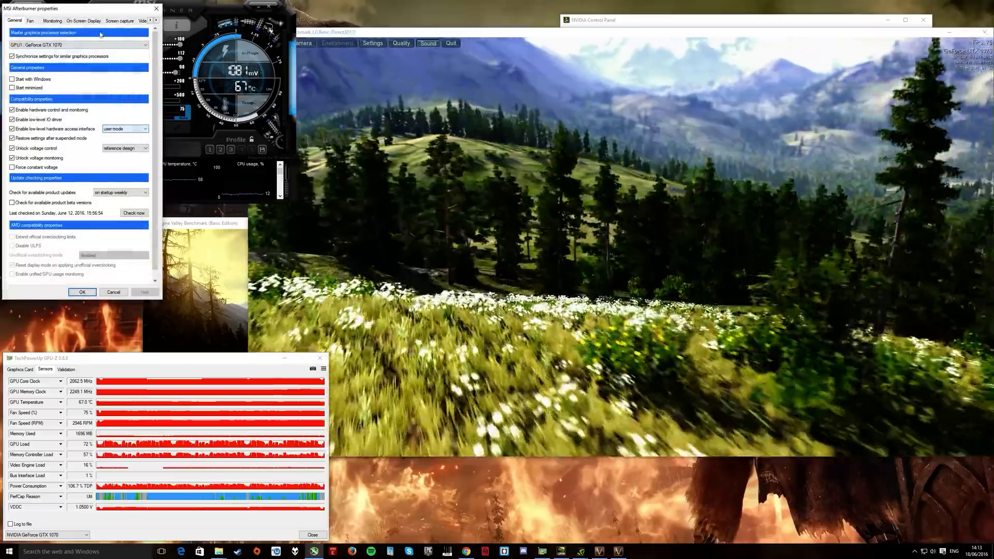
Show the Fan settings for user defined software automatic fan control.
left_click(30, 21)
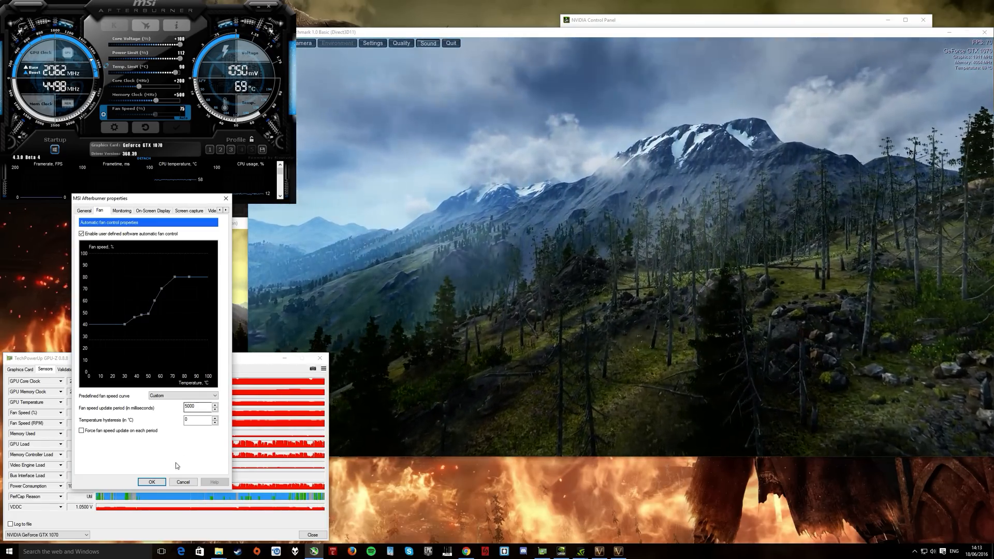
Apply the fan curve with OK and reopen the Afterburner properties on General settings.
left_click(151, 481)
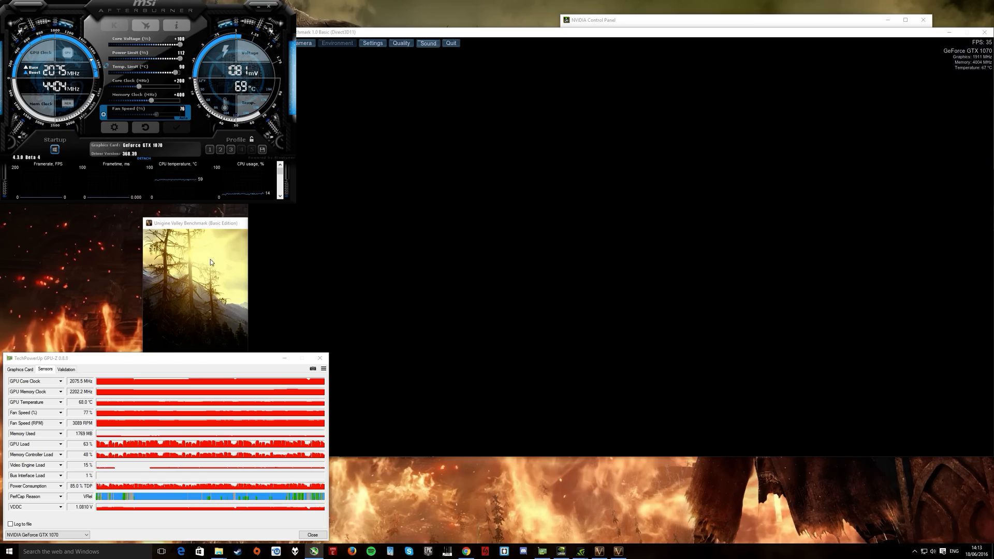
left_click(114, 128)
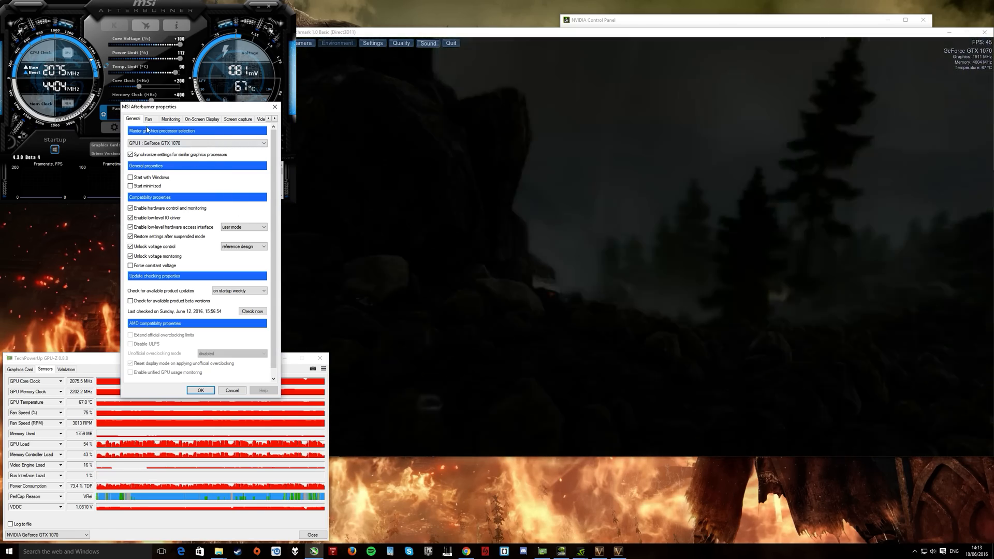
Switch the properties window to the Fan settings for the custom curve.
left_click(148, 118)
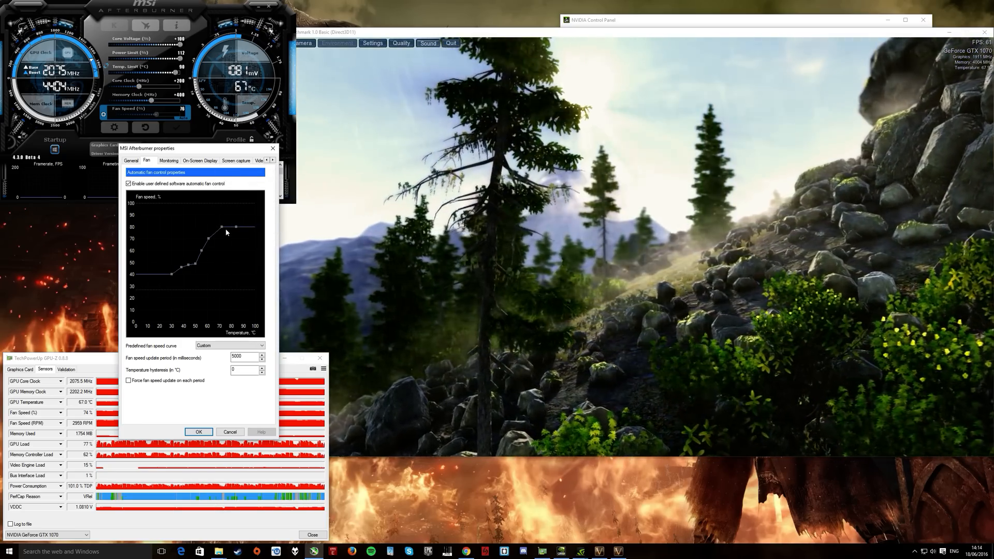
mouse_move(222, 229)
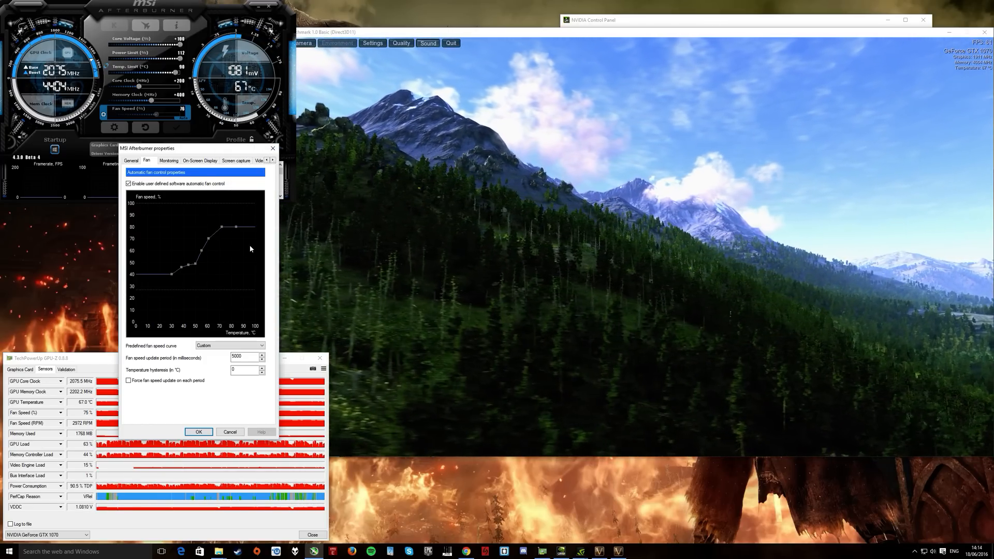
mouse_move(250, 248)
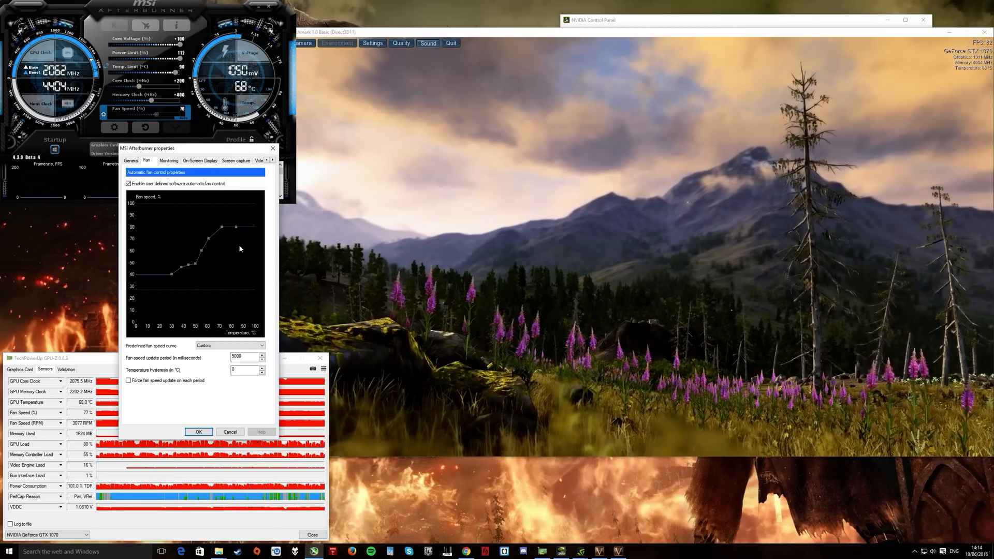
mouse_move(239, 247)
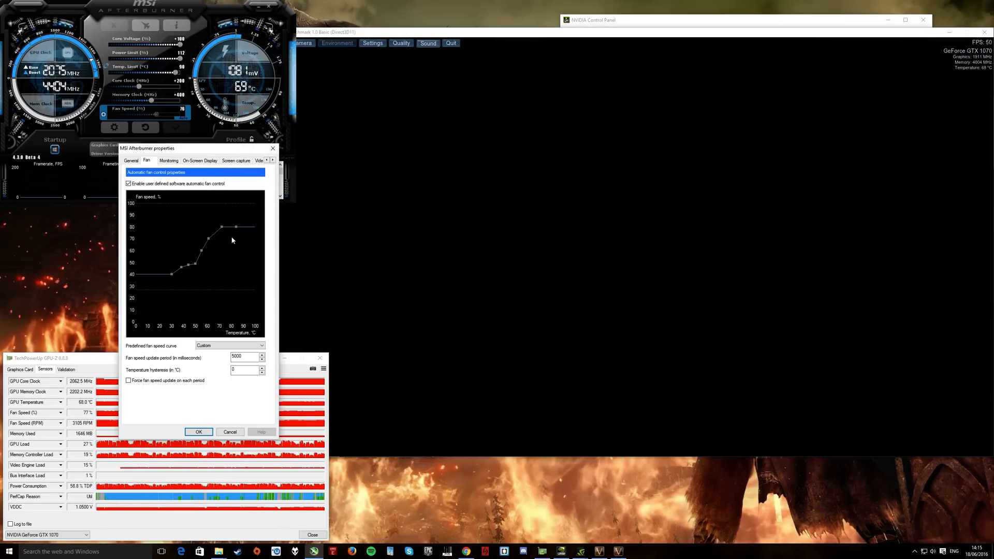
mouse_move(218, 231)
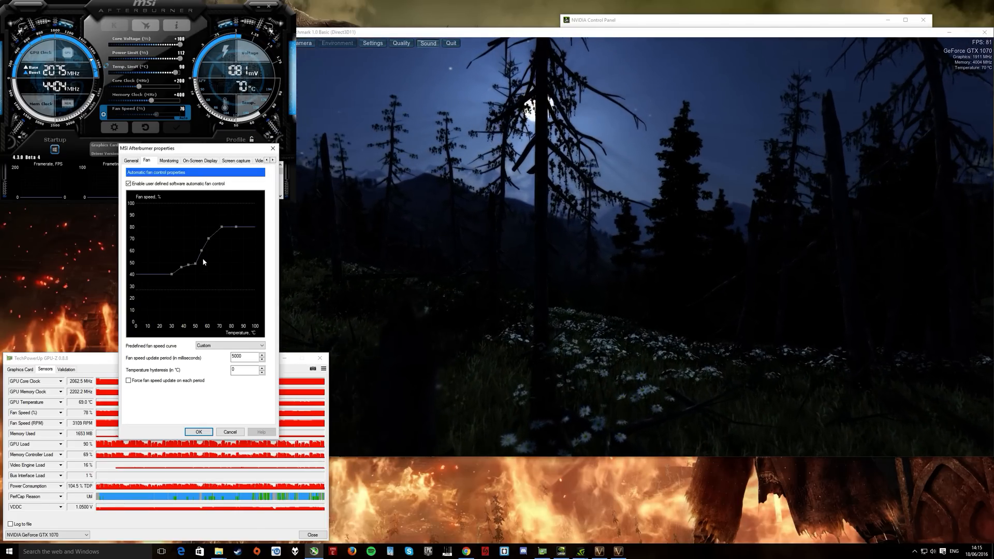
mouse_move(204, 247)
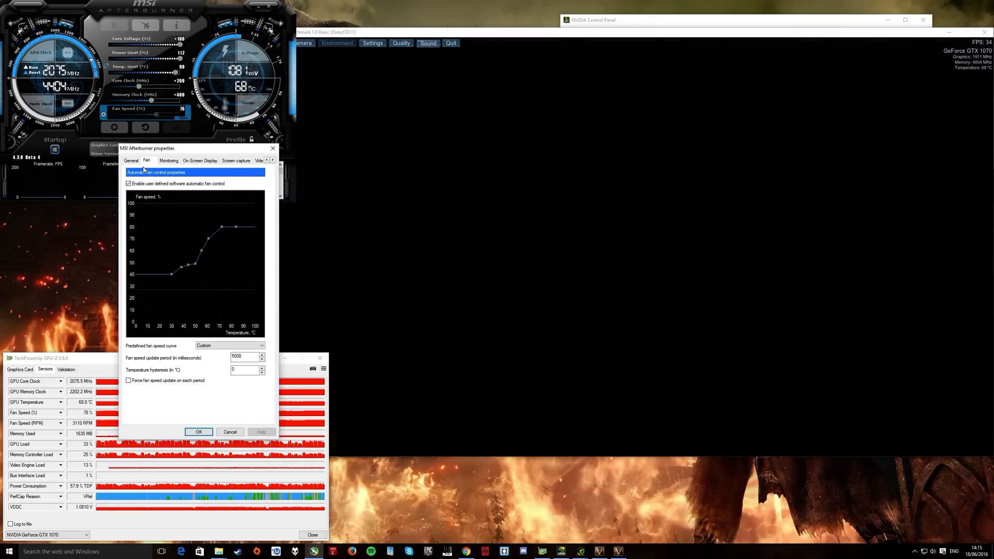
Visit General compatibility settings for voltage unlocks, then User Interface for the Cyborg skin.
left_click(130, 160)
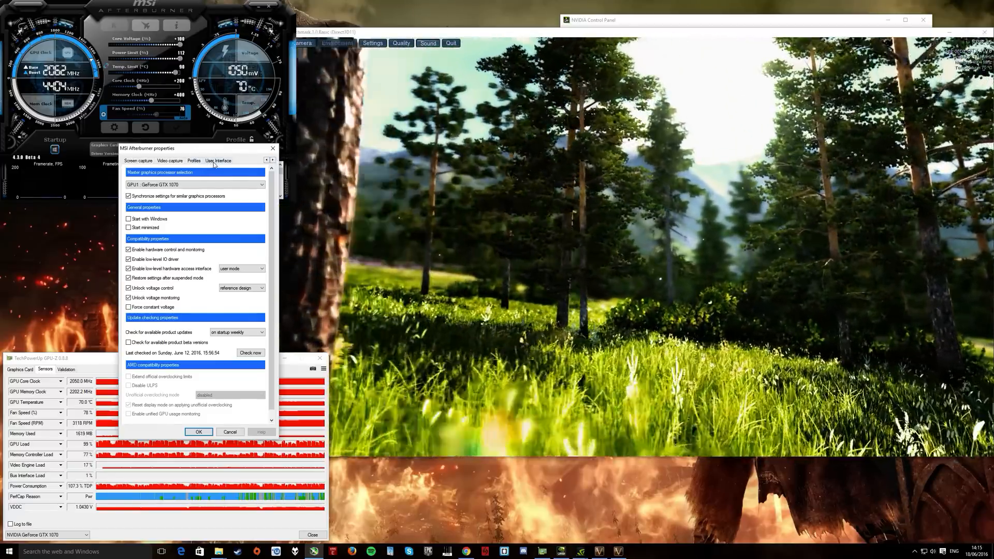
left_click(219, 160)
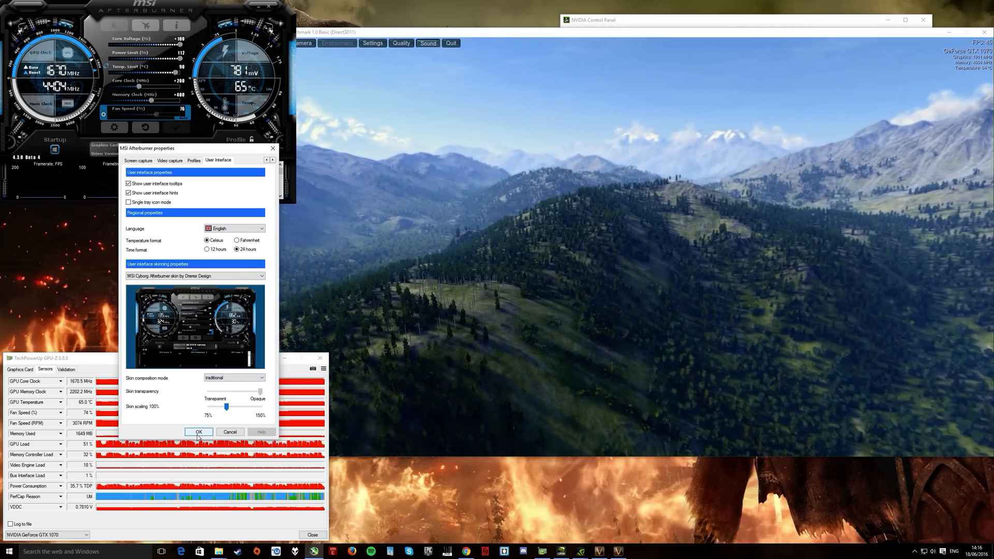
Apply the settings with OK and enable on-screen display for the clock readings in Monitoring.
left_click(198, 431)
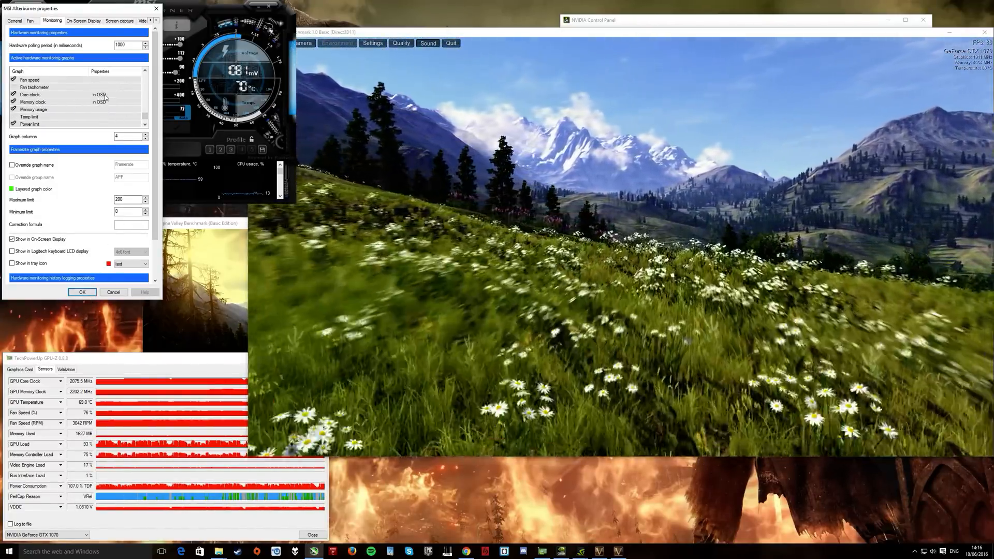
left_click(82, 291)
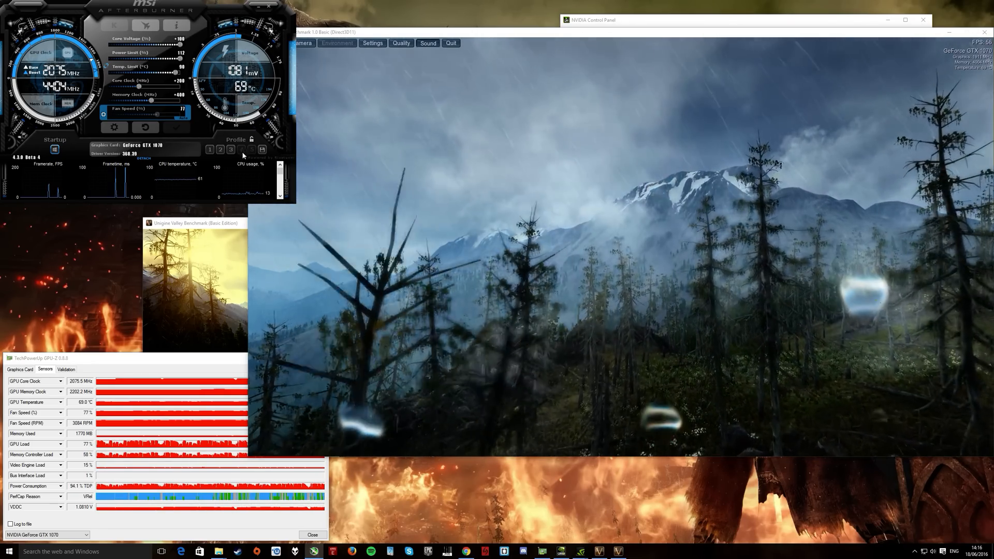
left_click(252, 150)
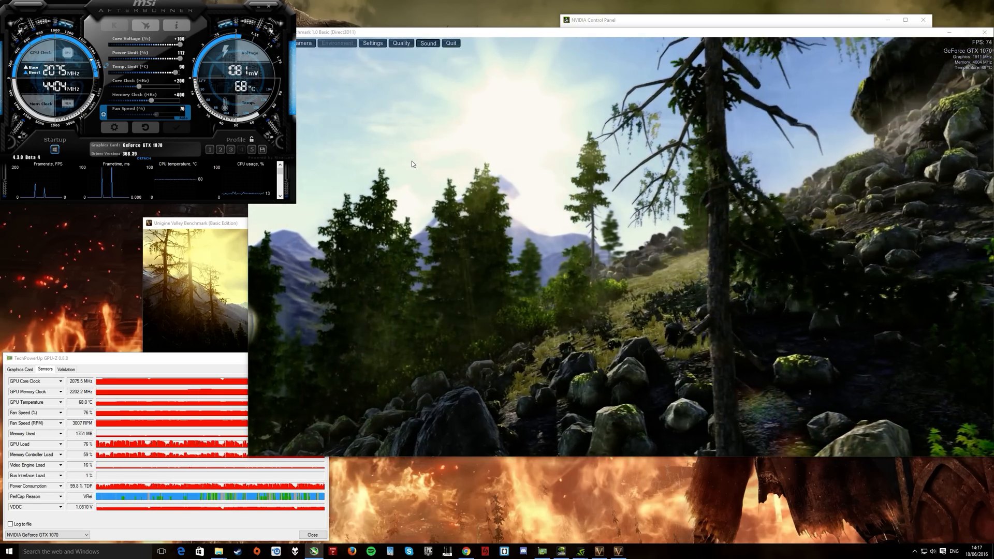
left_click(336, 44)
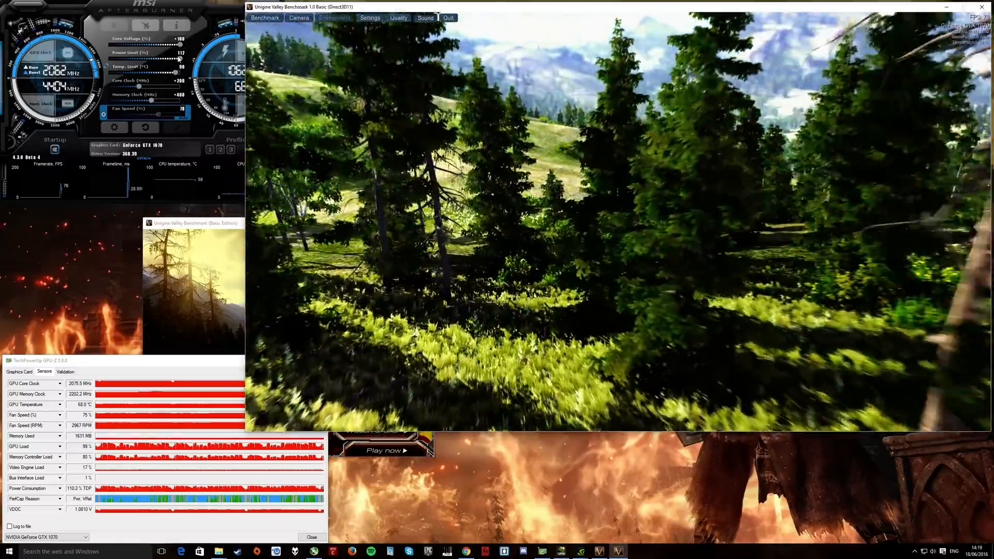
mouse_move(177, 58)
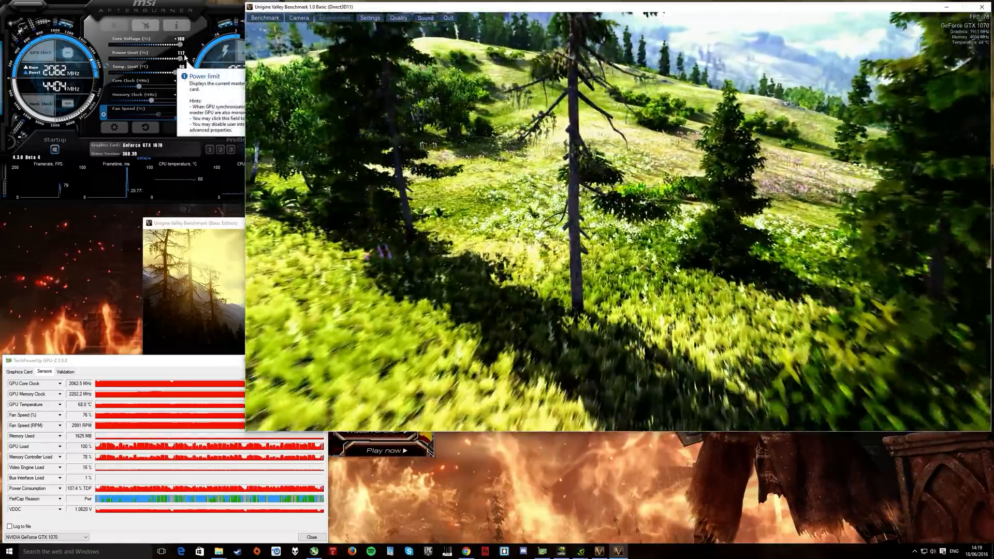